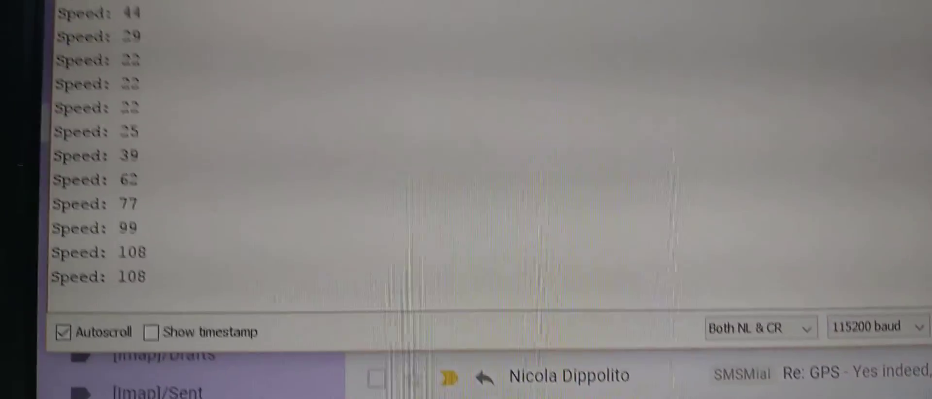
scroll("down", 3)
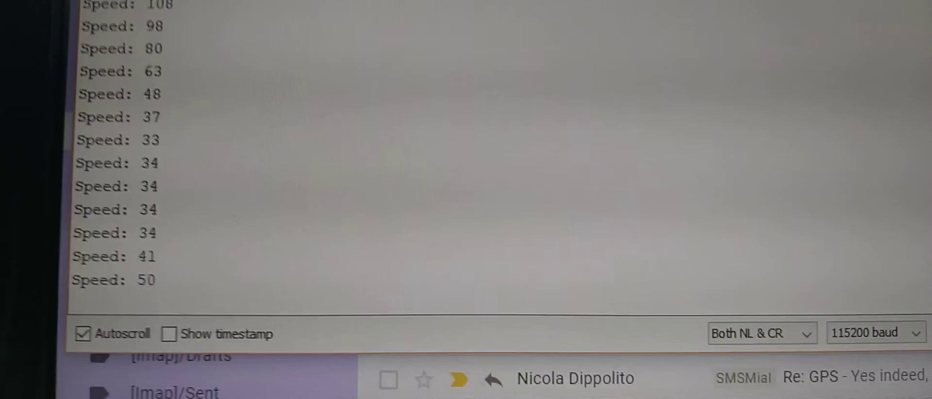